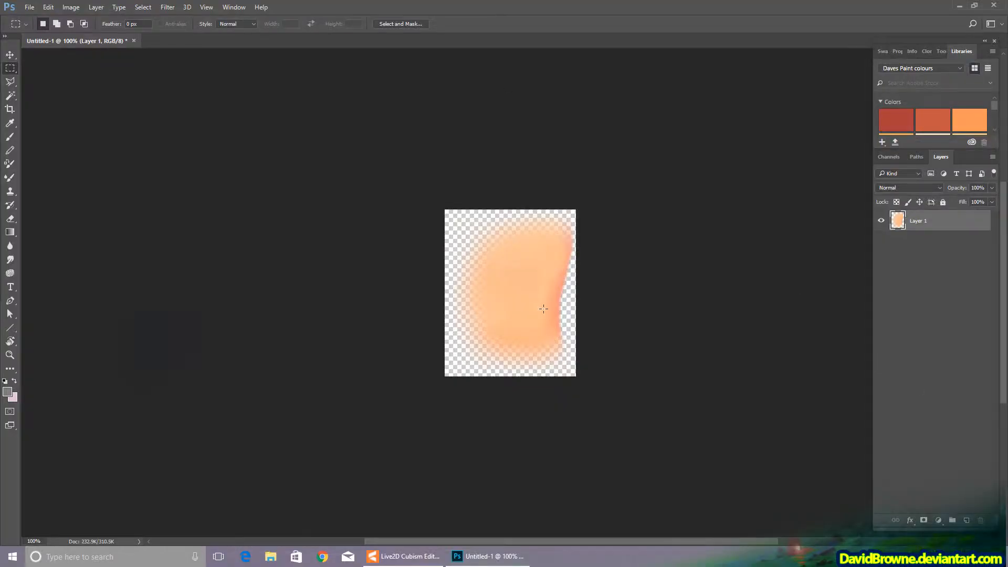
Review the female head rig and bring the Photoshop skin patch onto the canvas for import.
click(406, 556)
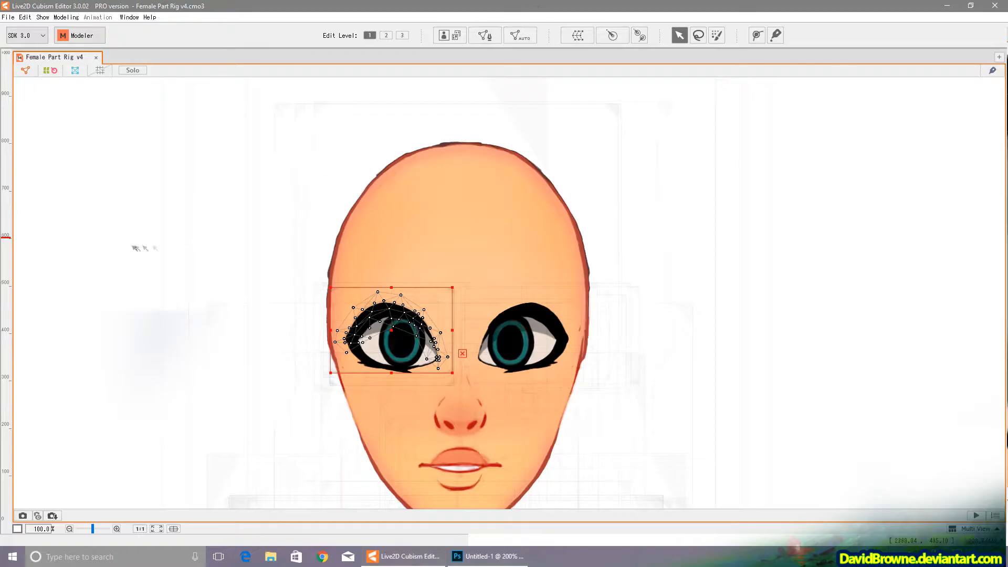
scroll(down, 3)
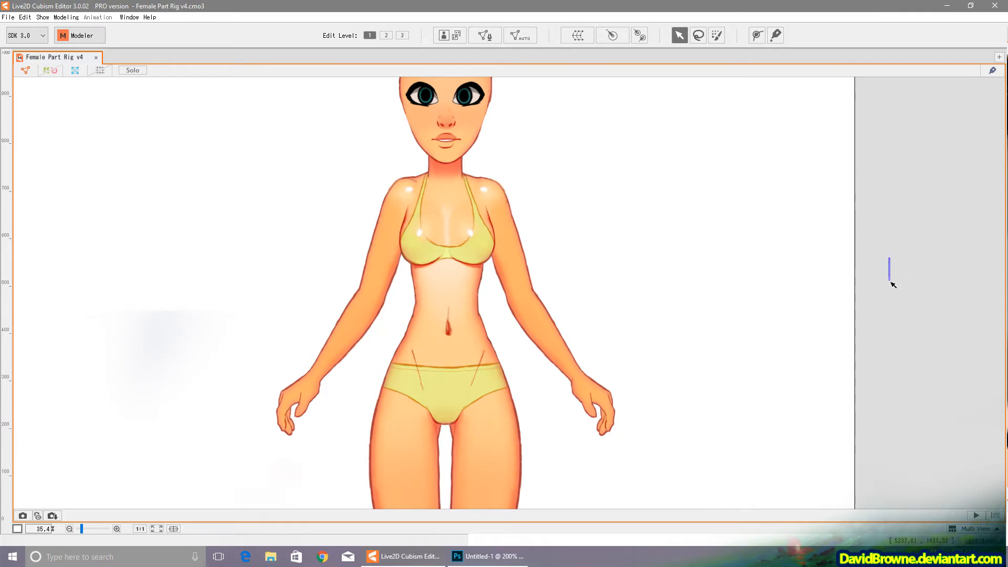
scroll(up, 3)
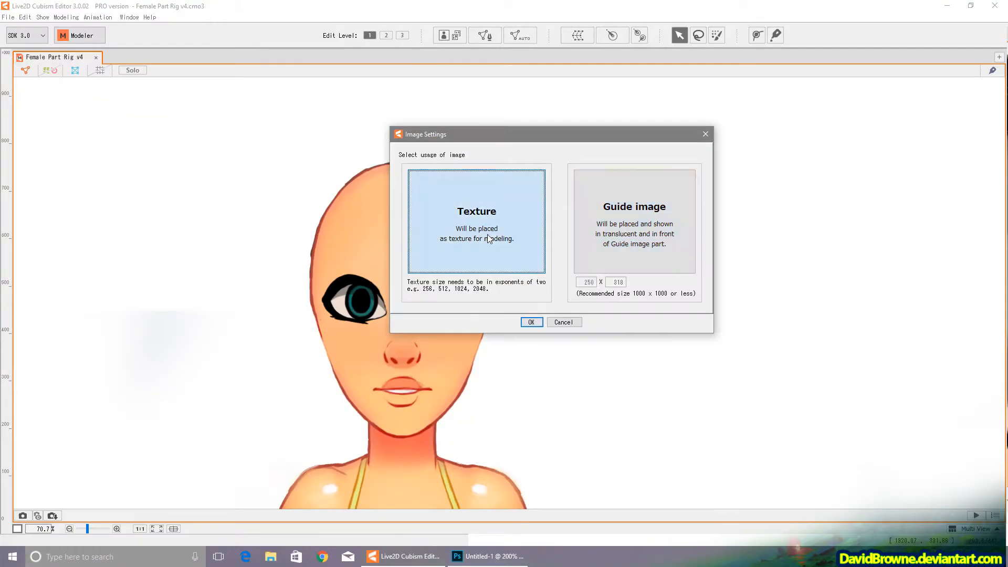
Import the patch as a Texture into the Female Part Rig model, giving it an auto mesh.
click(530, 322)
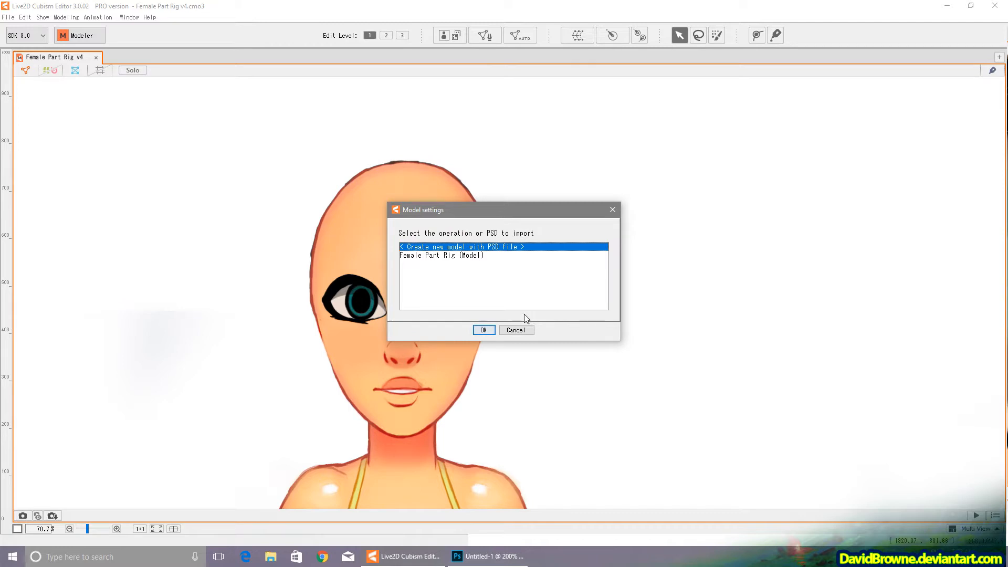
click(483, 330)
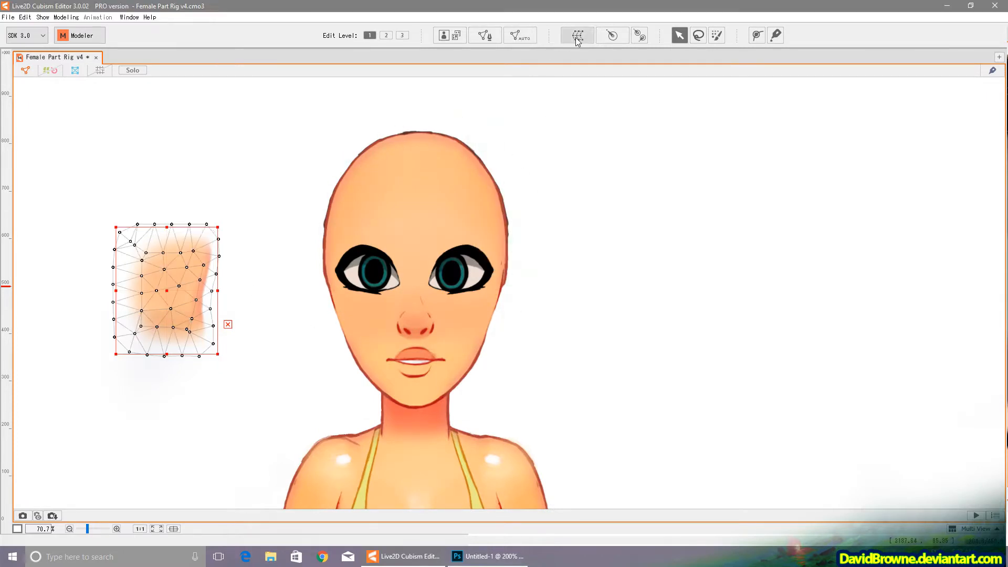
Create a warp deformer named Bridge Deformer for the patch and select it under Head Position.
click(575, 36)
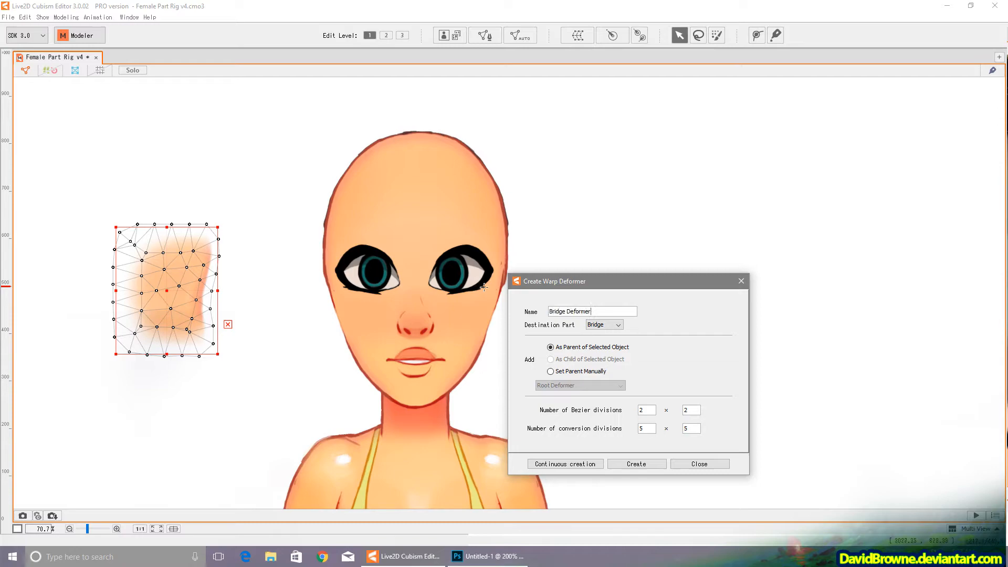
click(635, 464)
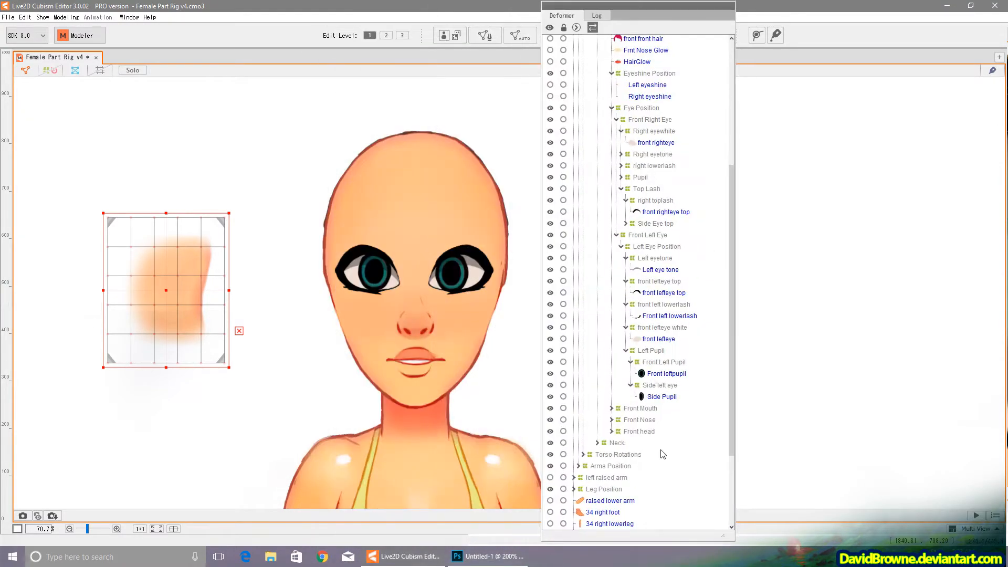
scroll(up, 3)
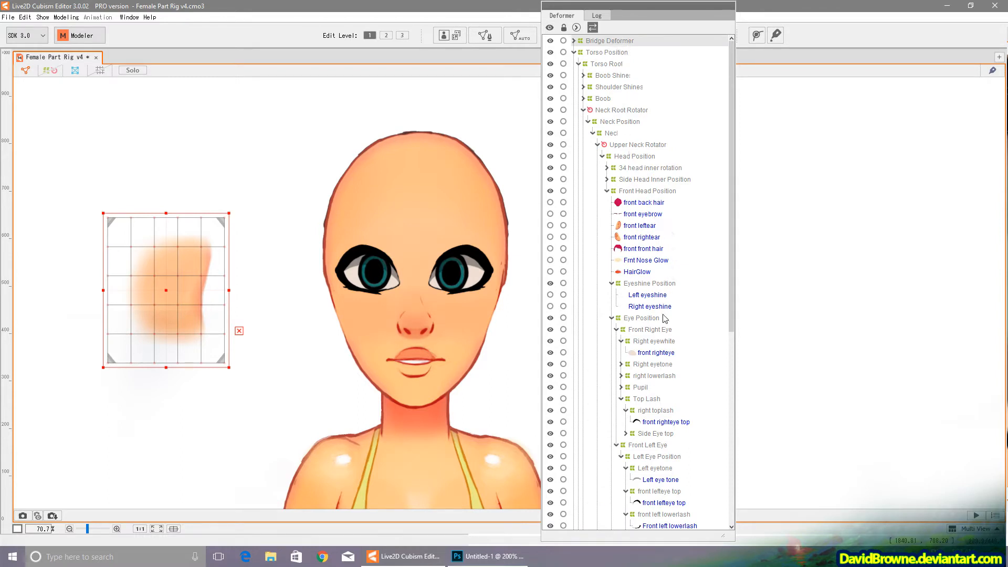
click(634, 156)
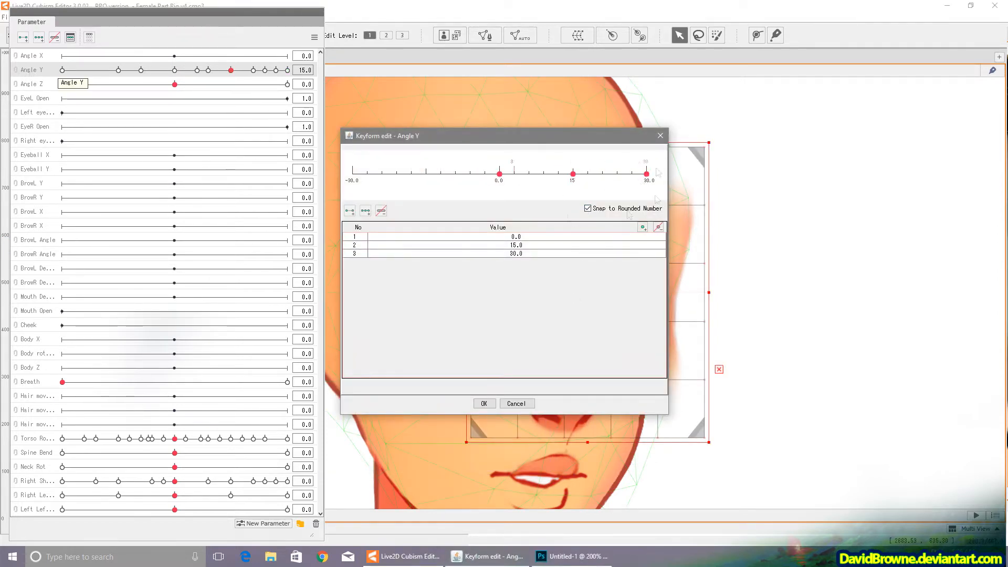
Confirm the Bridge Deformer's Angle Y keys 0, 15, 30 and scrub the head turn to test.
click(483, 403)
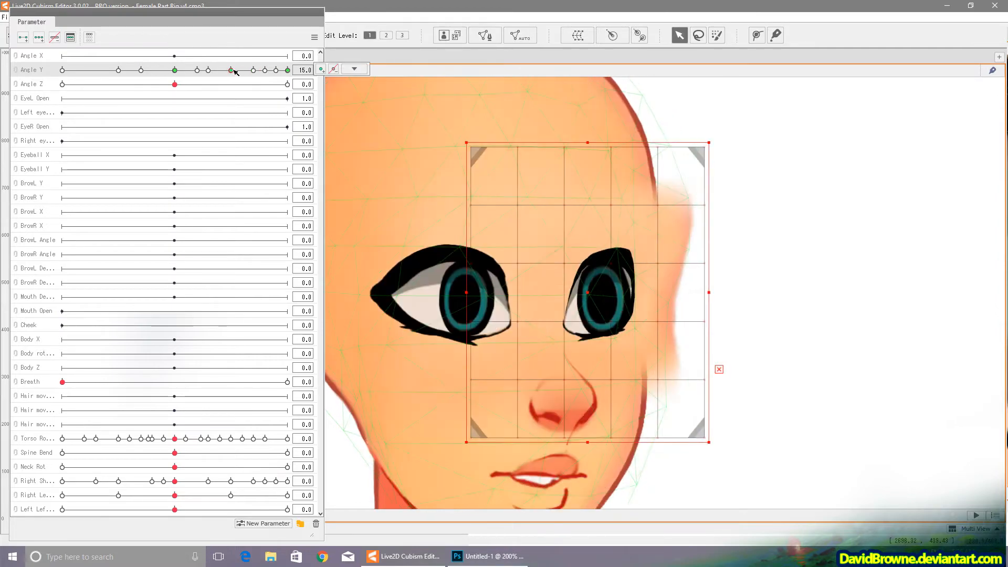
drag(232, 69, 239, 69)
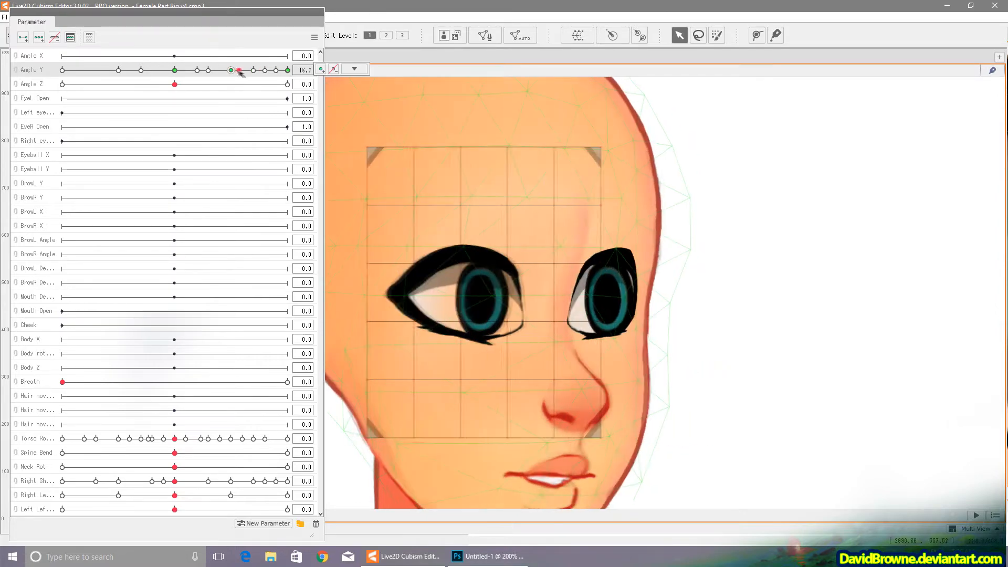
drag(230, 70, 253, 70)
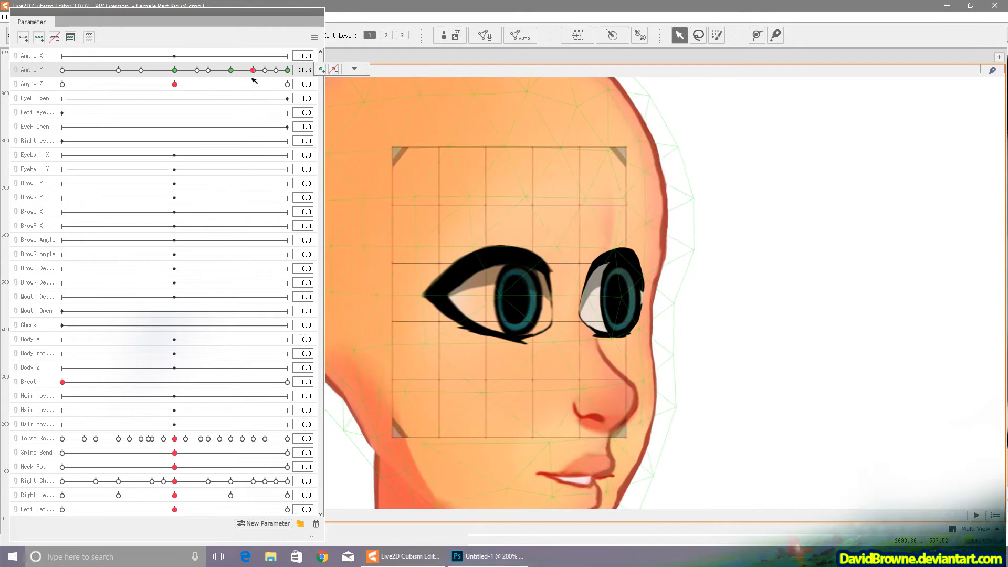
drag(253, 69, 233, 70)
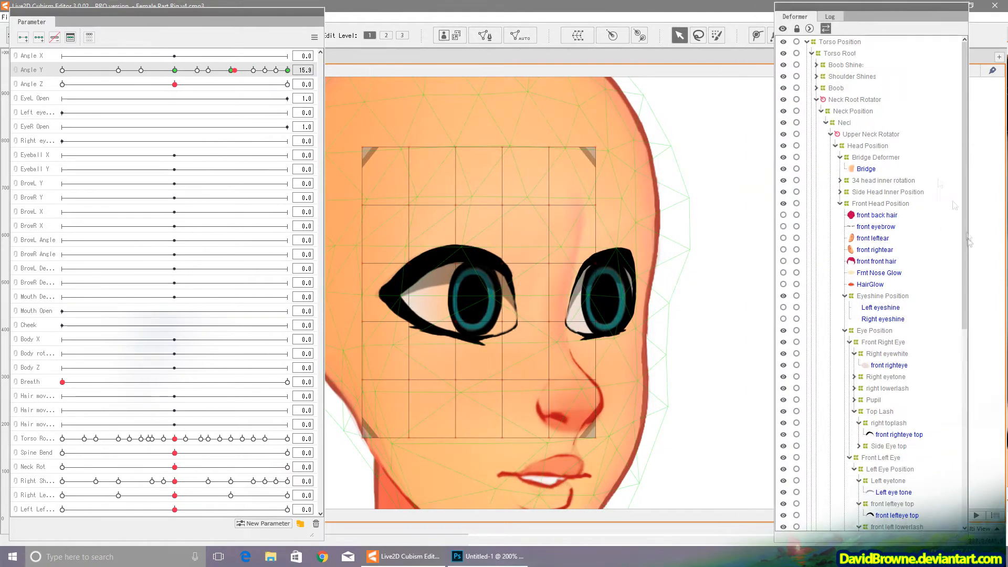
Select the Left eye tone artwork in the Deformer palette.
scroll(down, 3)
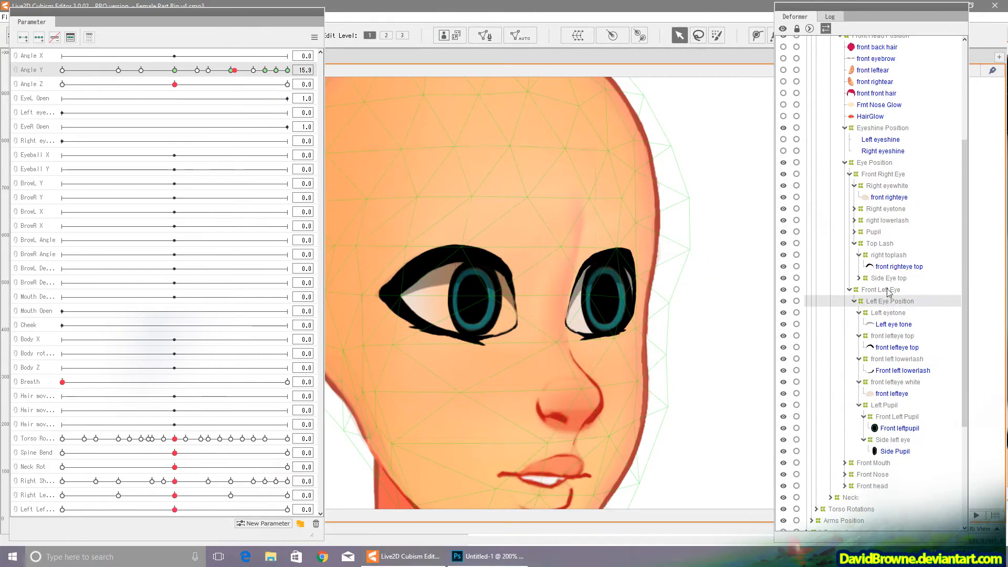
click(891, 324)
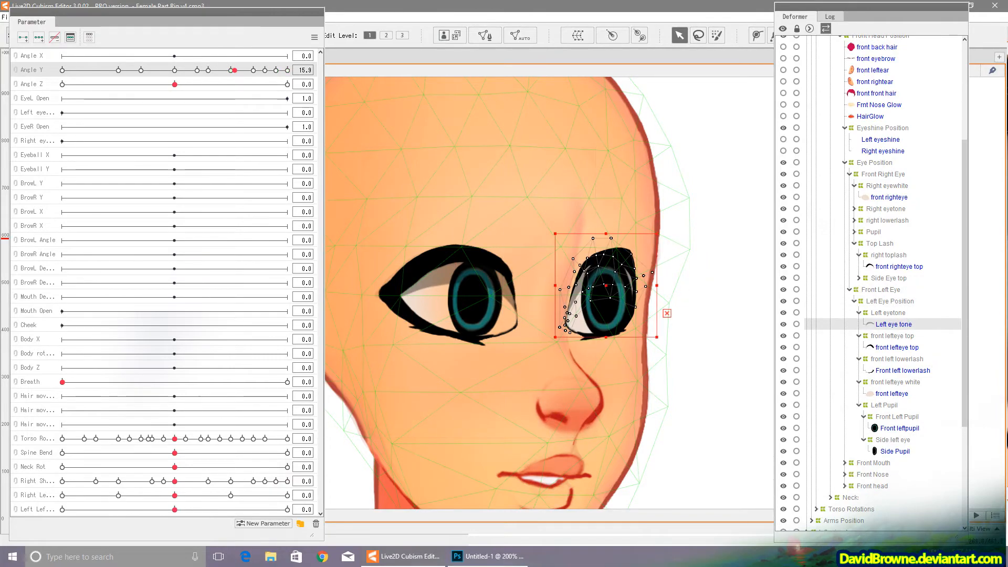
Add Angle Y keyforms 15 and 18 to the front left lower lash.
click(891, 323)
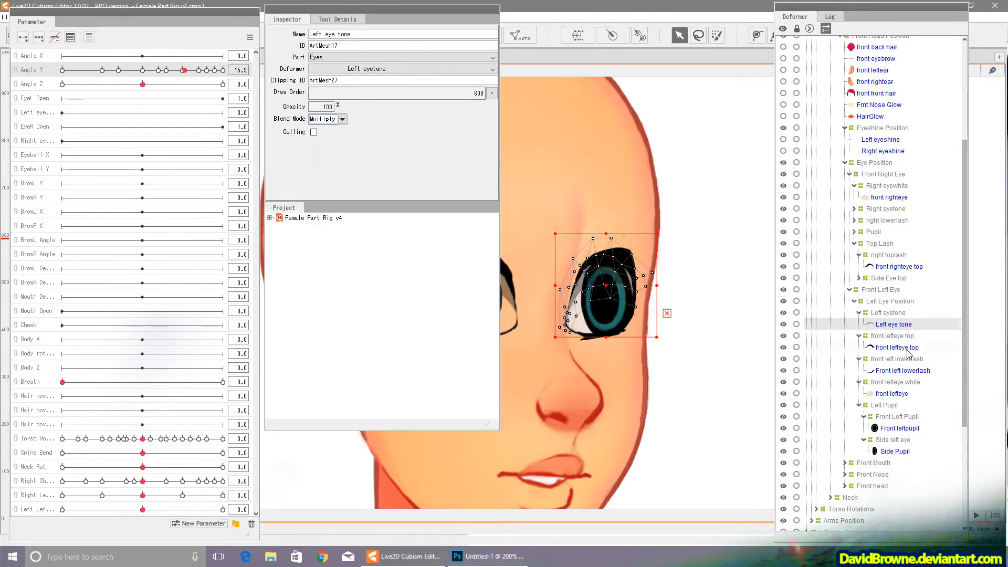
click(892, 393)
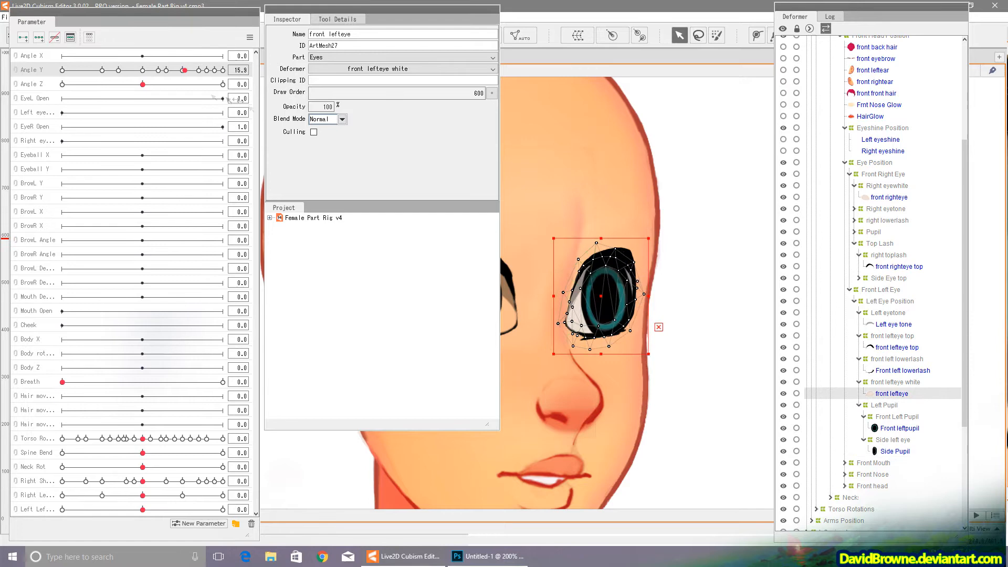
drag(189, 69, 178, 69)
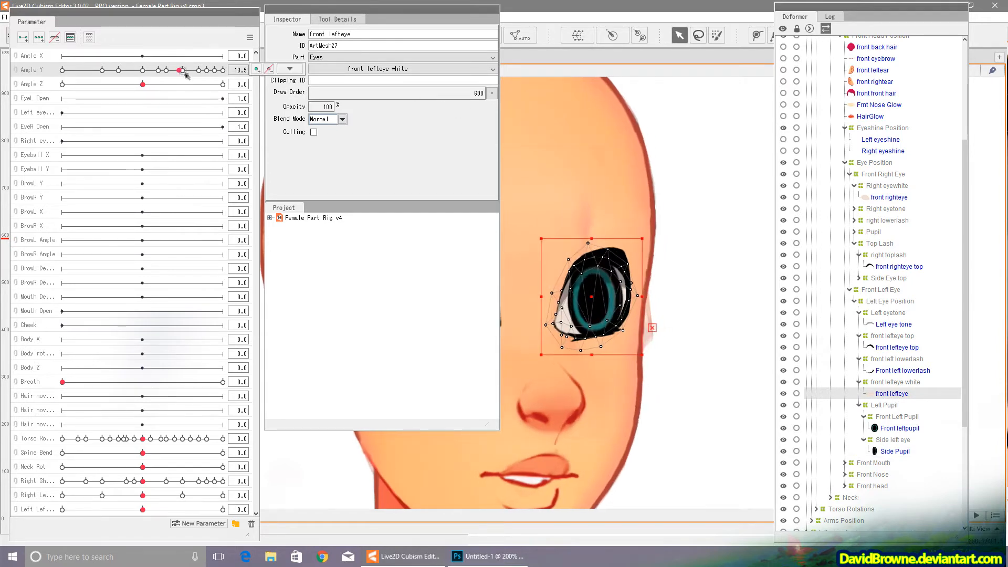
double_click(238, 69)
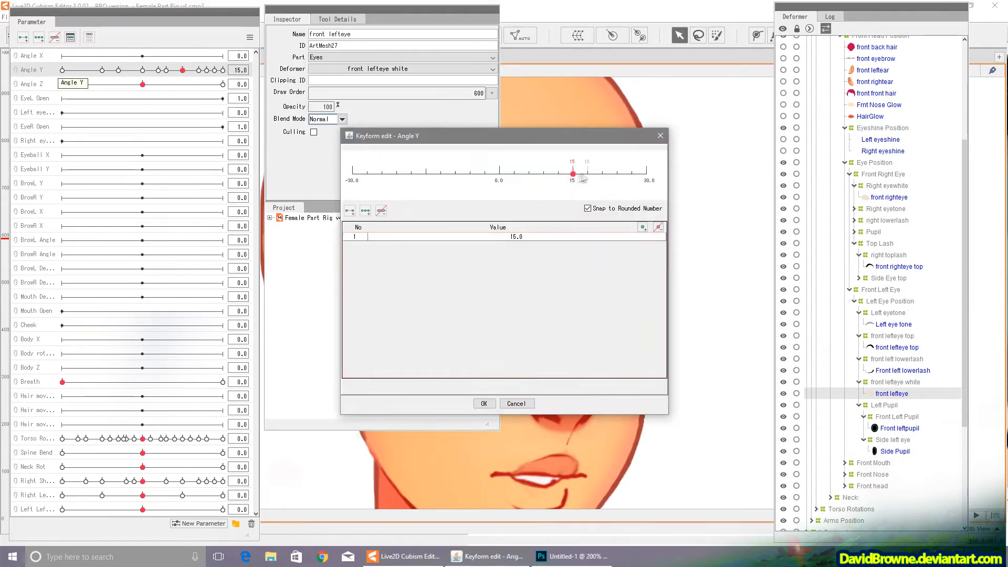
click(483, 403)
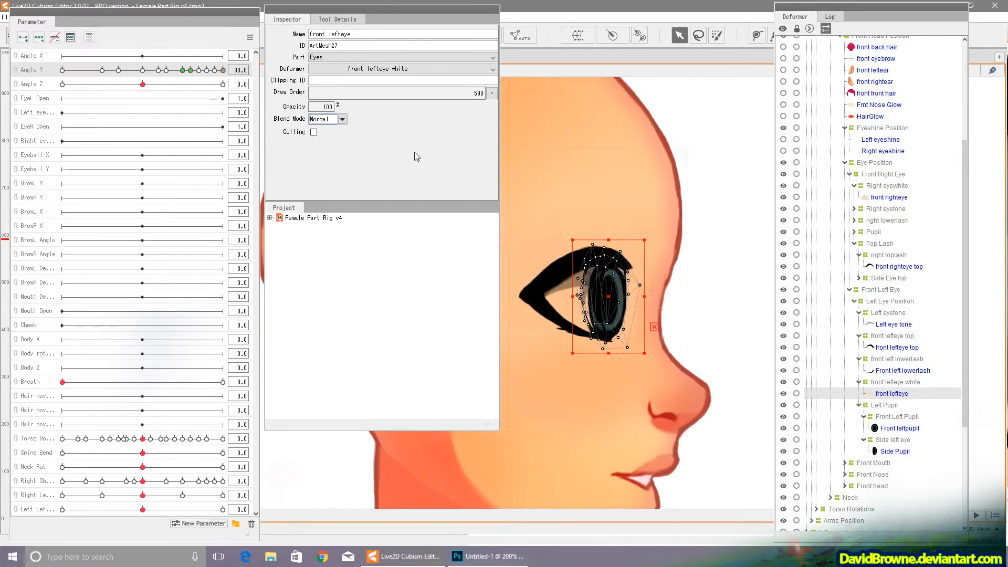
mouse_move(923, 376)
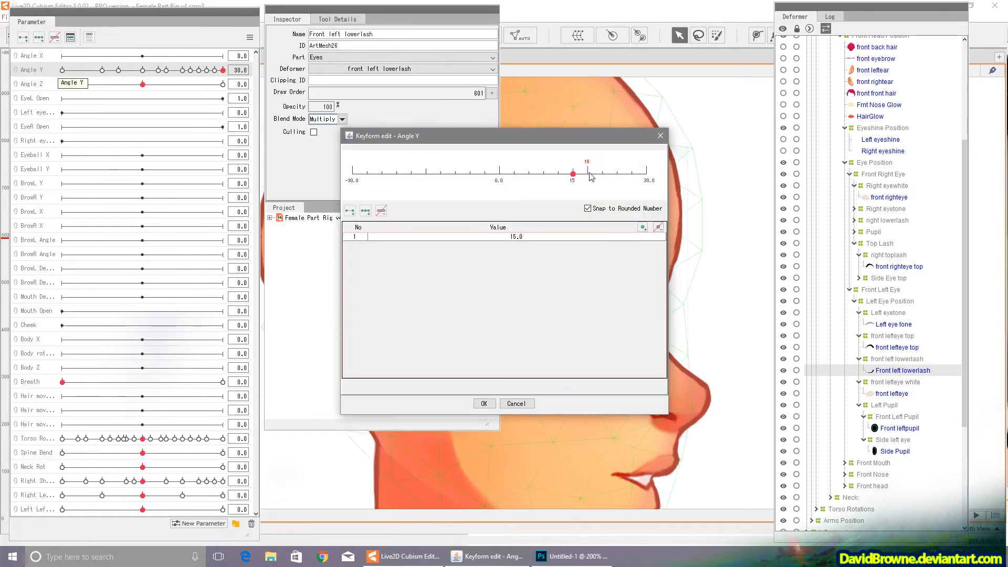
click(483, 403)
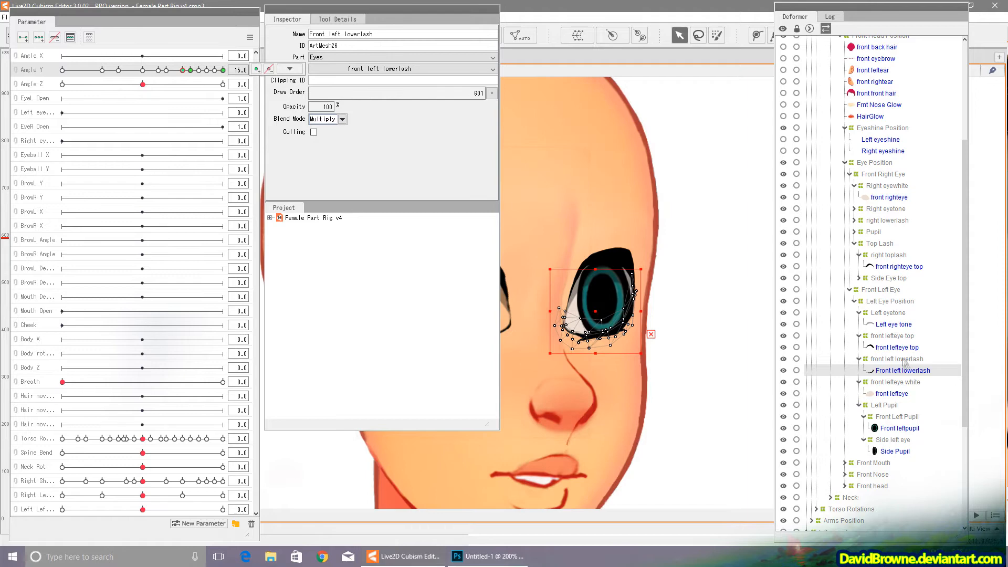
Add Angle Y keyforms 15 and 18 to the left eye tone and squash the left pupil for the turn.
click(894, 347)
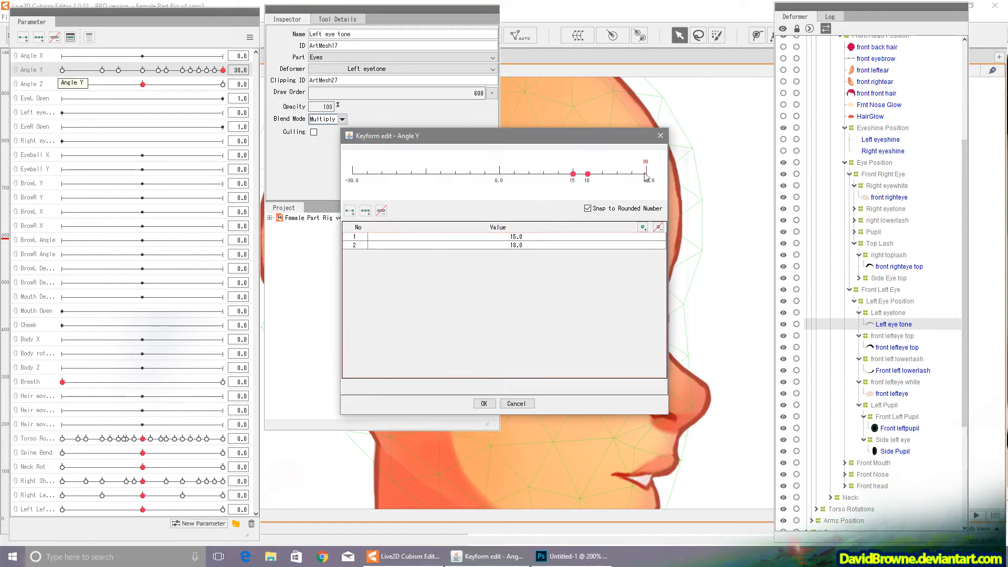
click(483, 404)
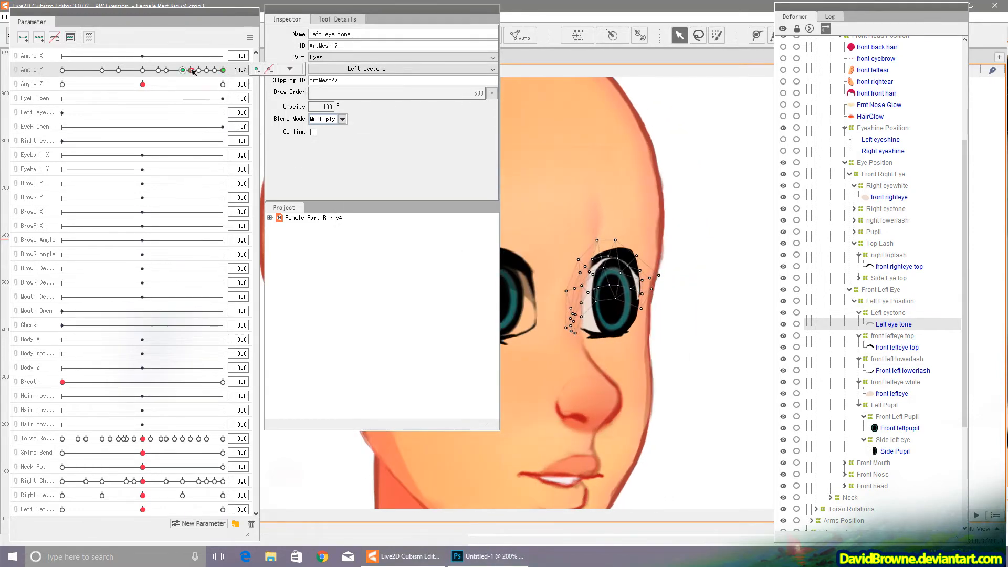
click(900, 427)
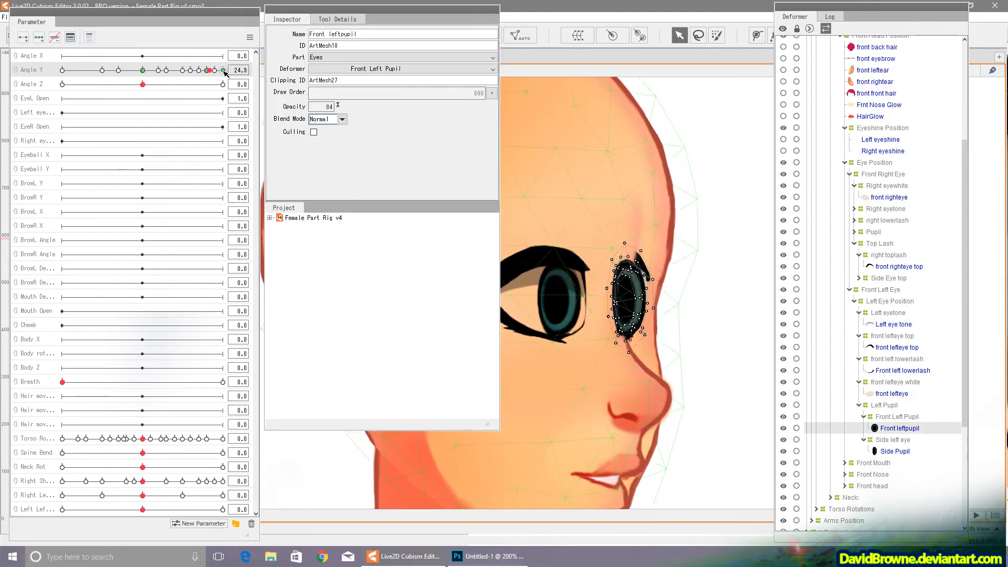
drag(223, 69, 182, 70)
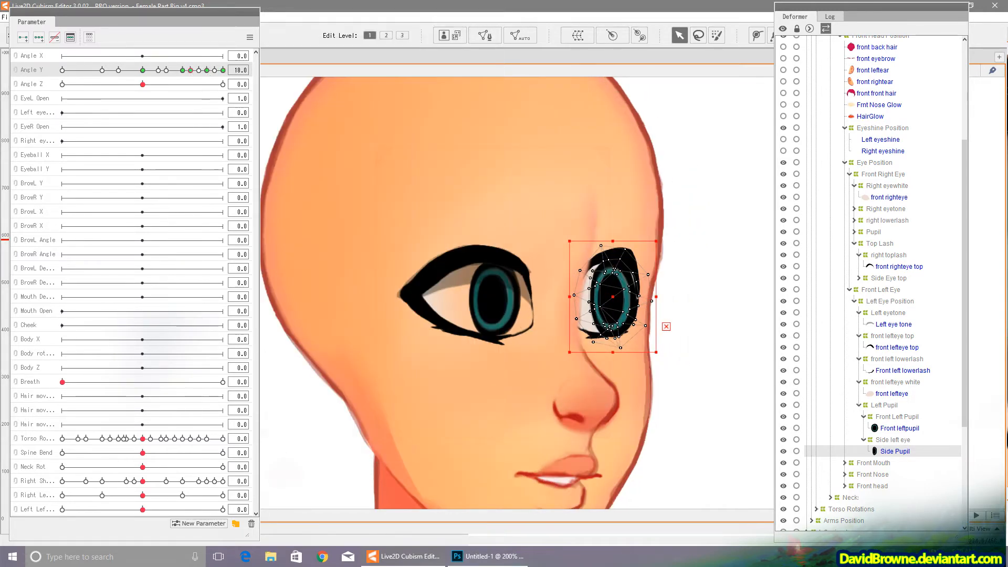
Reshape the right eye white at Angle Y 18 and narrow the left eye white to a sliver at 30.
click(889, 197)
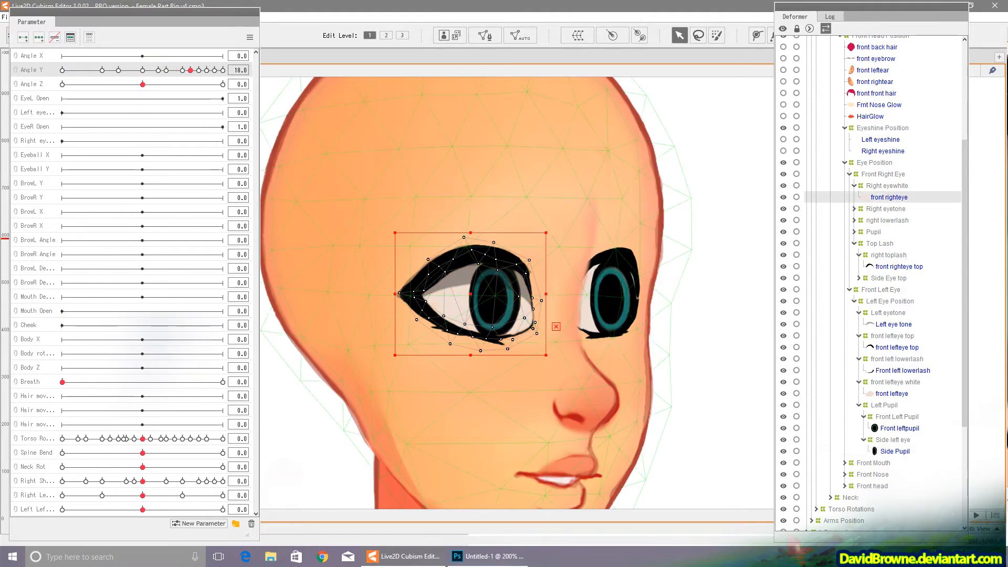
drag(194, 69, 212, 69)
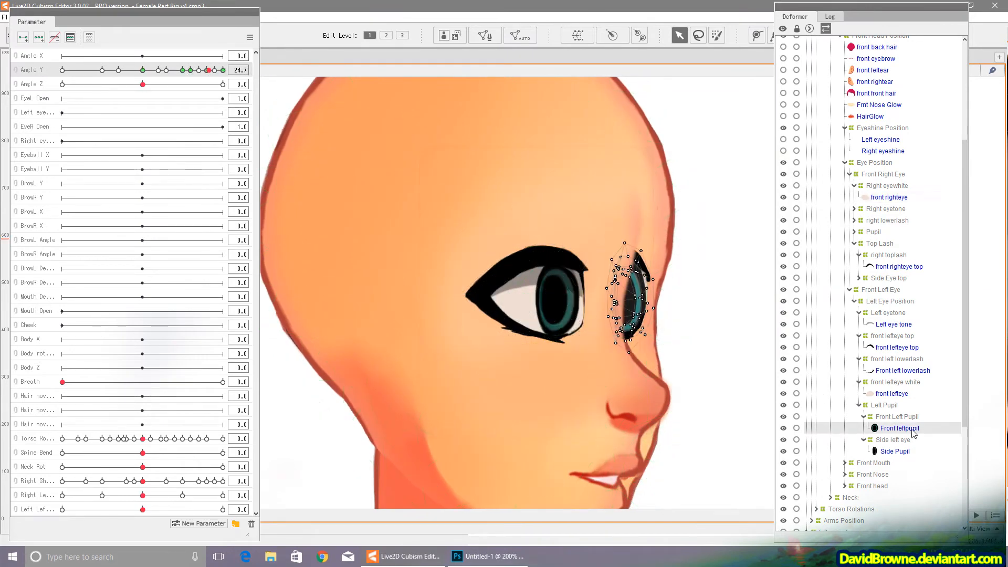
click(894, 451)
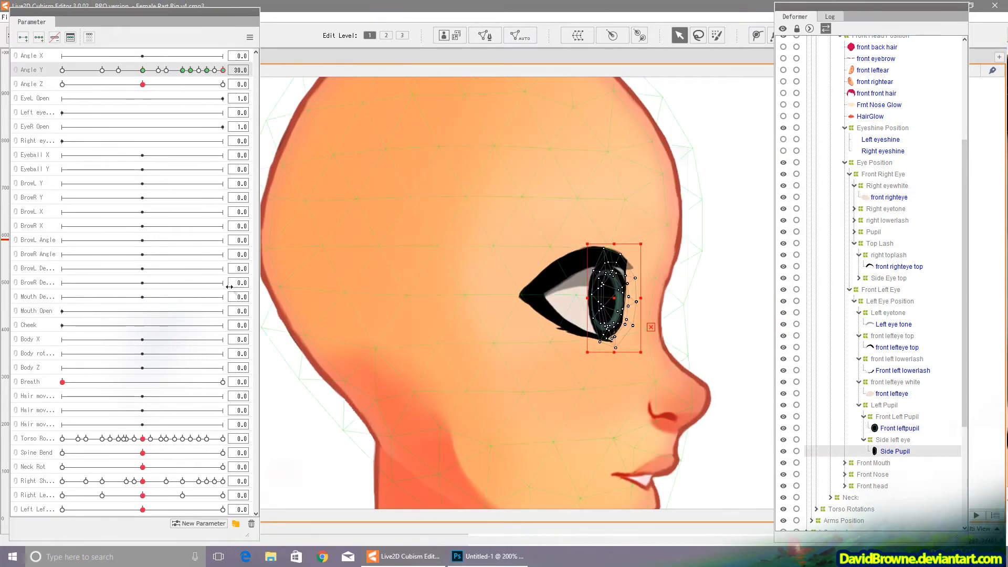
click(893, 394)
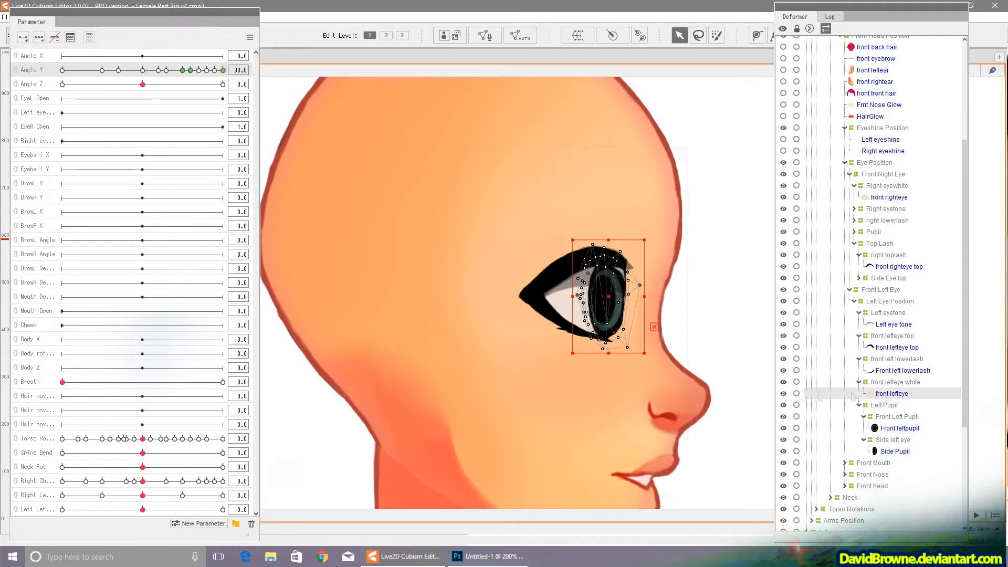
drag(190, 69, 152, 69)
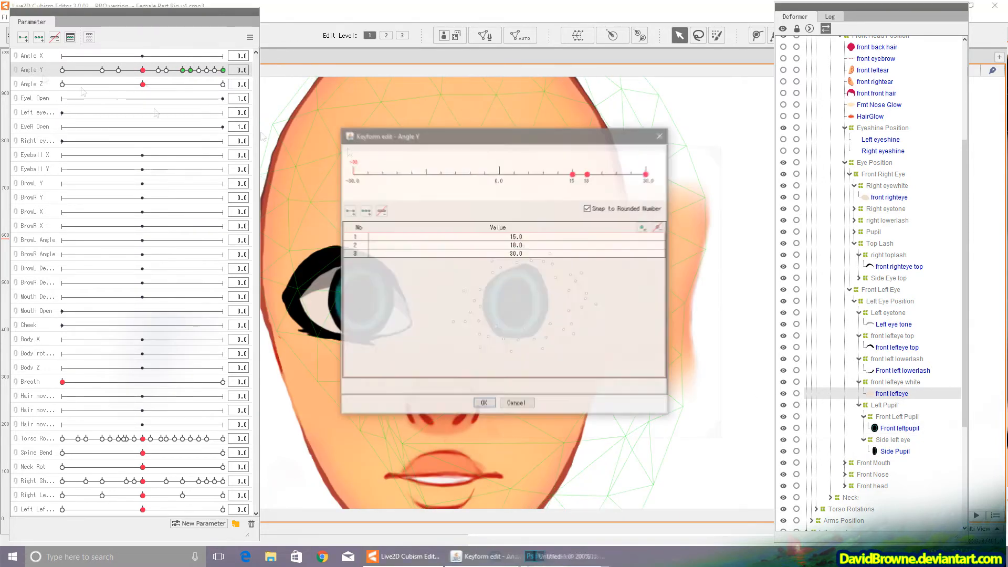
Add Angle Y keyforms 30 and 0 to the left eye parts.
click(483, 402)
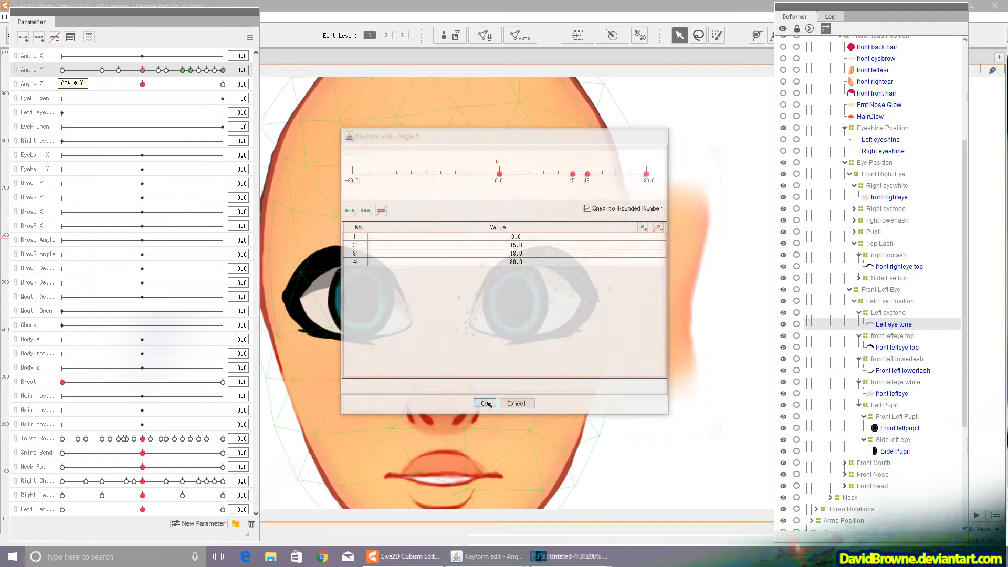
click(484, 403)
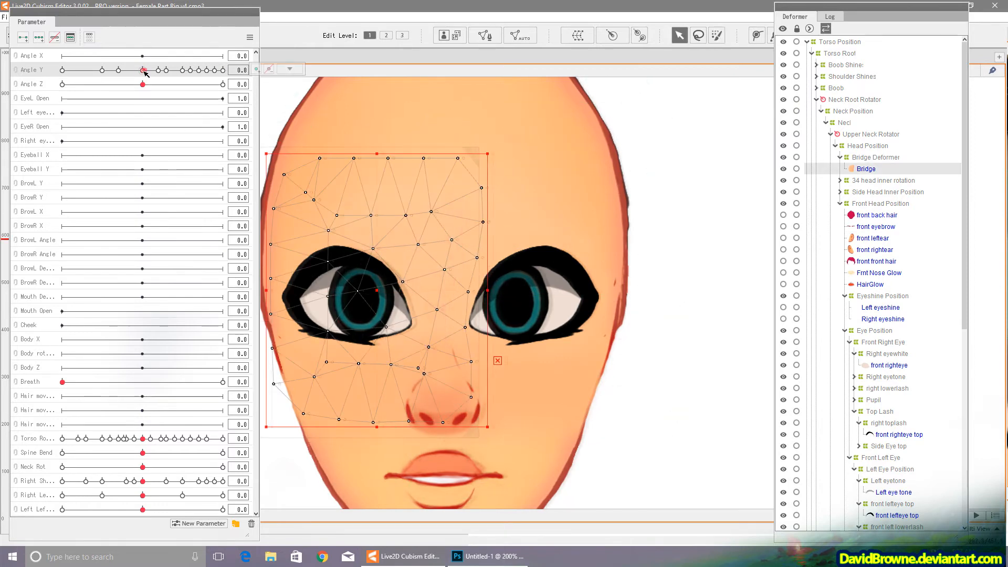
Give the Bridge mesh Angle Y keyforms and reshape its vertices at profile, then check back at 15.
double_click(198, 69)
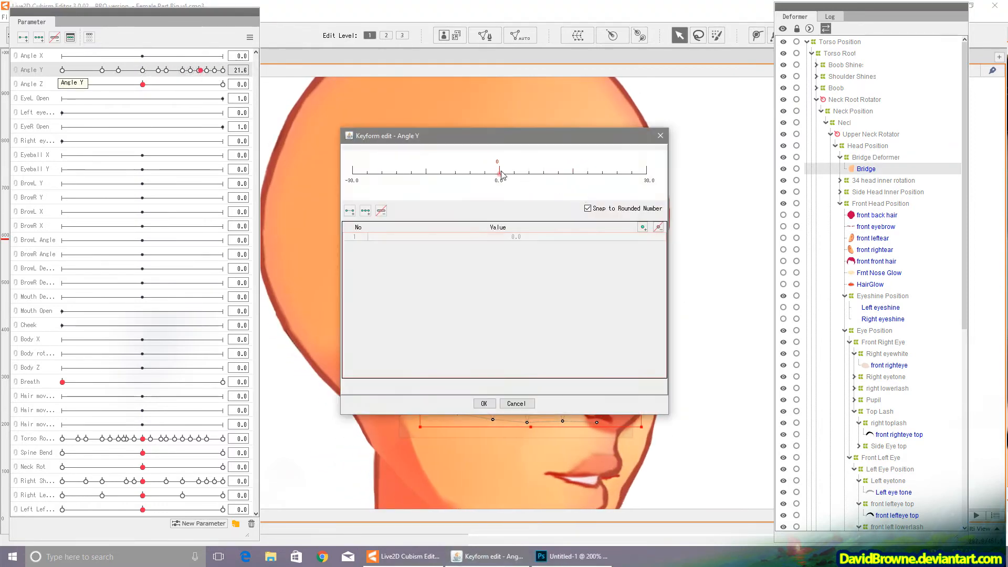
click(483, 403)
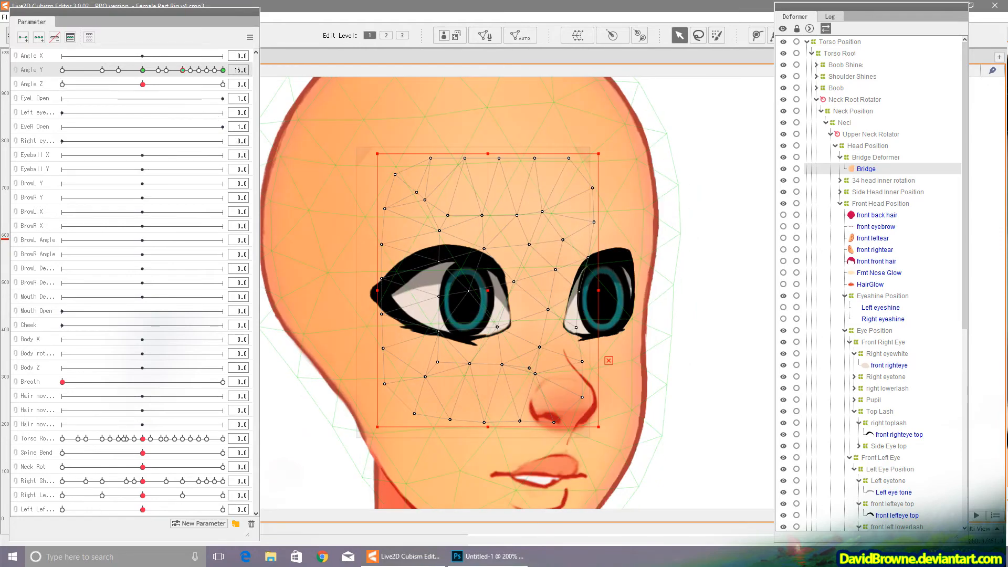
drag(142, 69, 224, 69)
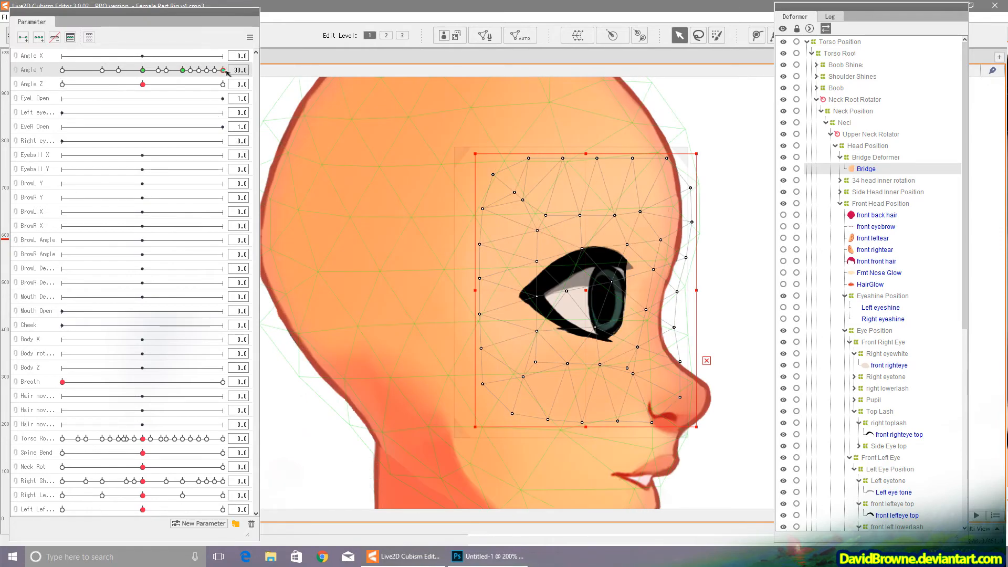
drag(222, 71, 216, 70)
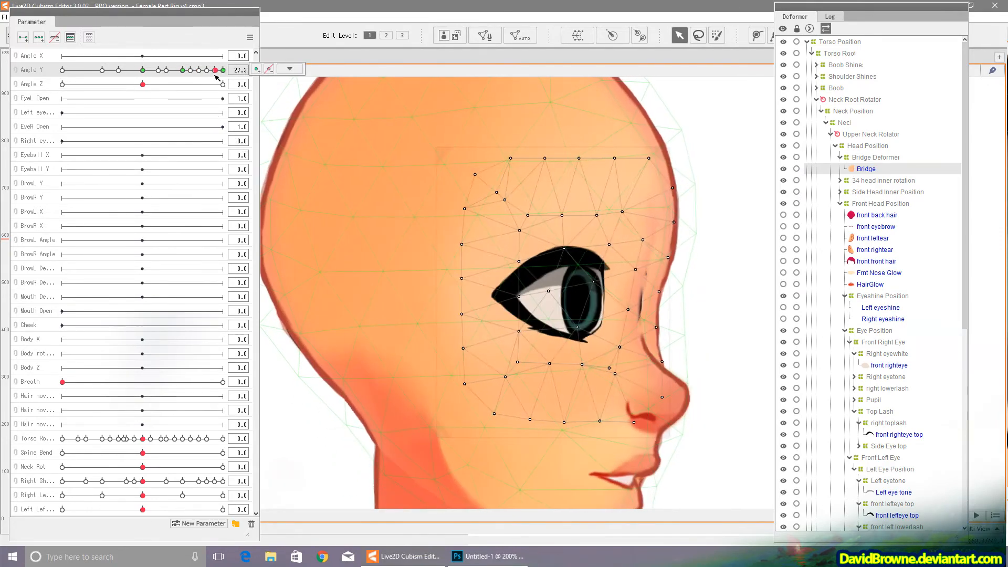
drag(205, 69, 161, 69)
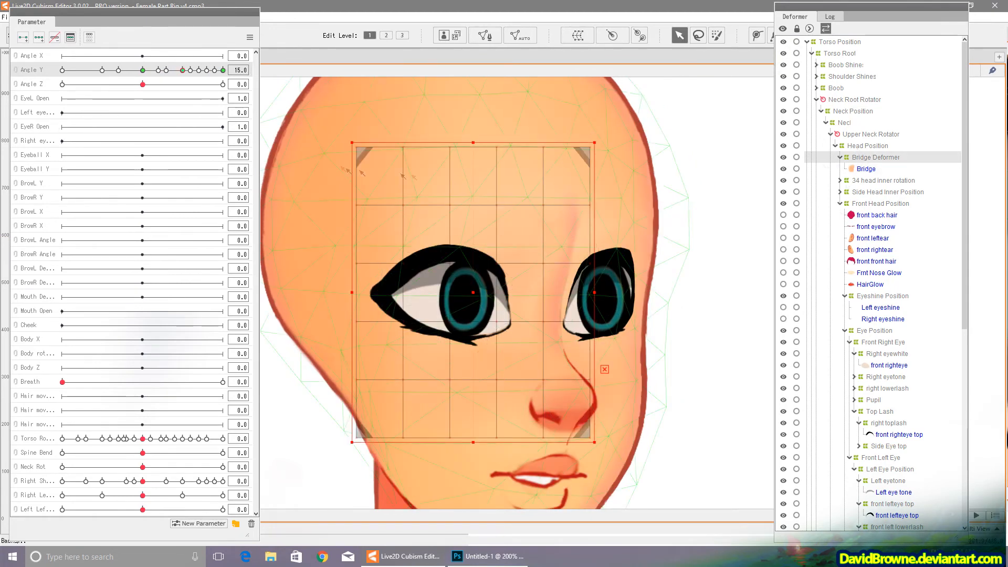
At Edit Level 3, bend the Bridge Deformer's bezier outline for the 15 and 18 turn angles.
click(402, 35)
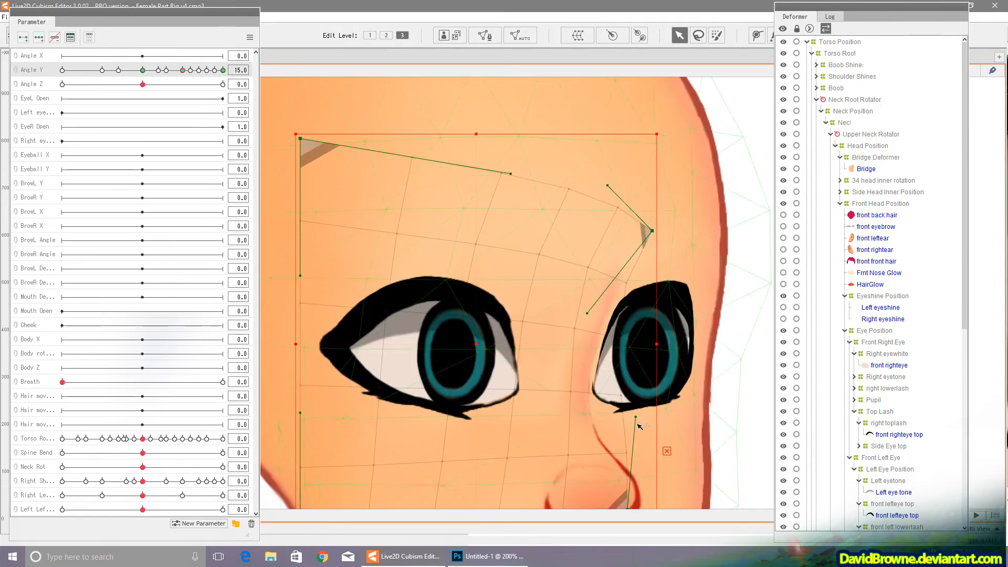
drag(198, 69, 187, 69)
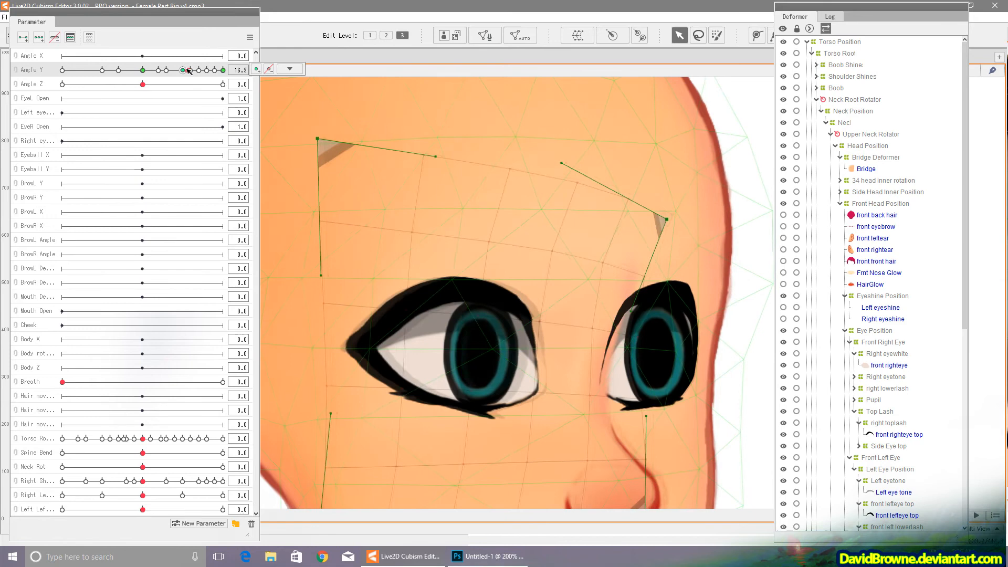